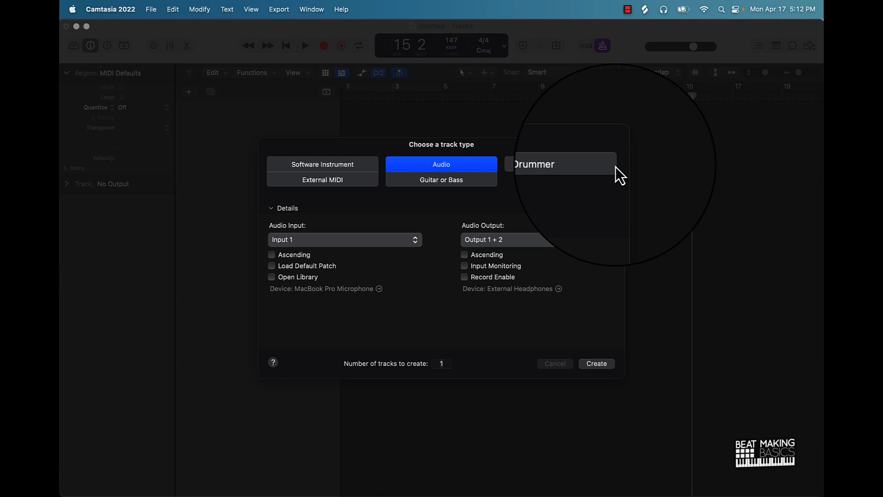
Create a new empty audio track, Audio 1, from the New Track dialog.
click(442, 363)
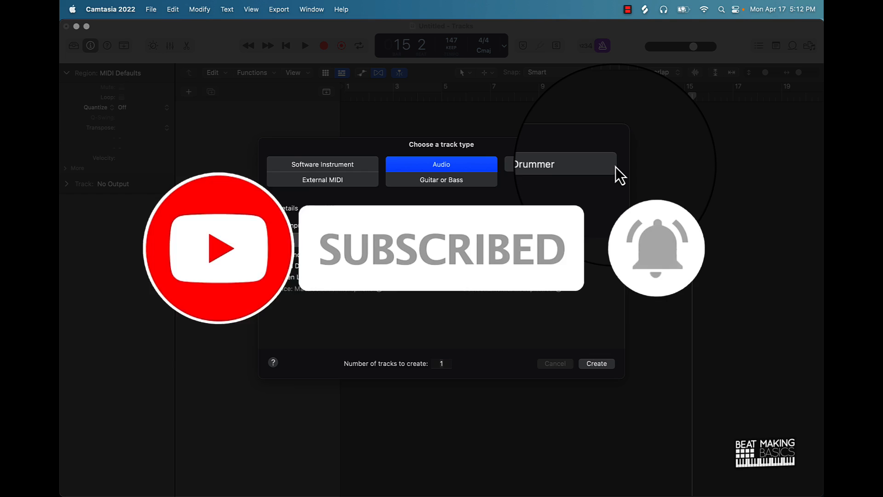
click(284, 208)
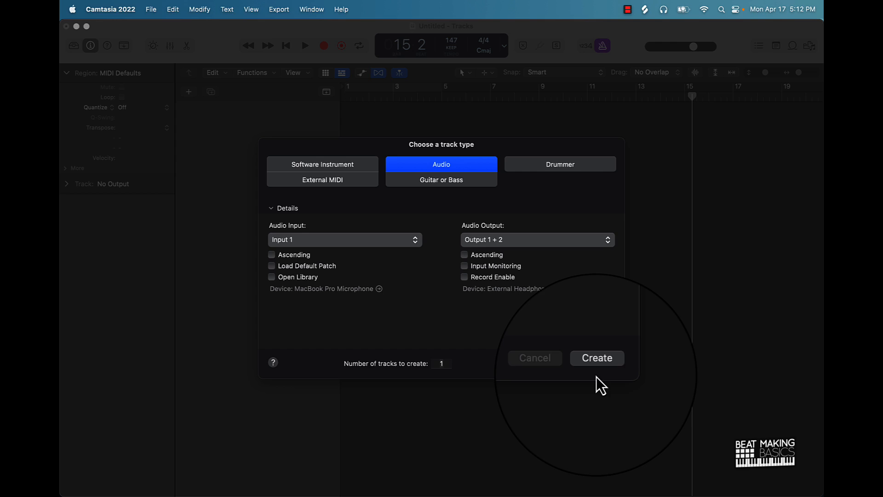
click(596, 358)
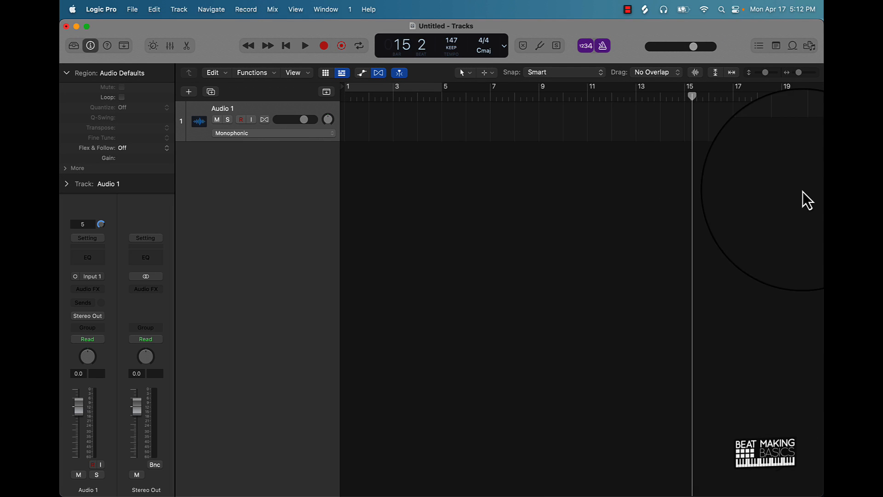
mouse_move(530, 454)
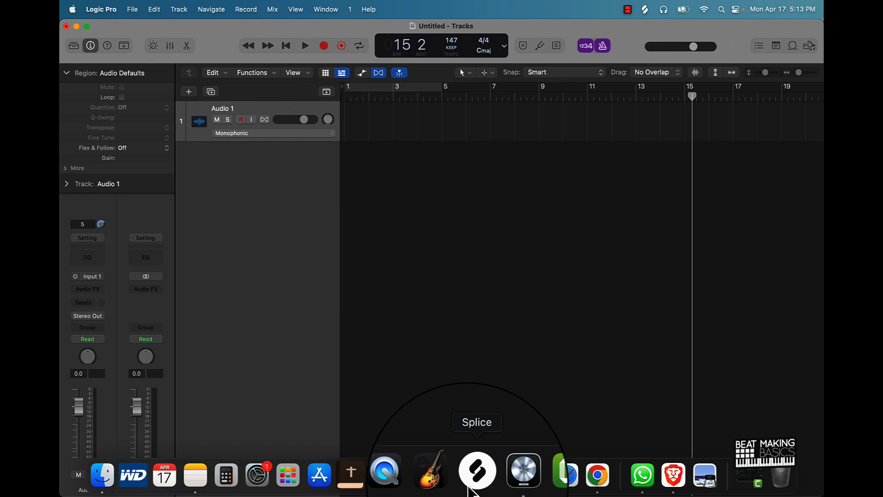
In Splice, preview and stop the RSS2_70_vinyl_loop_higher_G#maj soul loop.
click(477, 470)
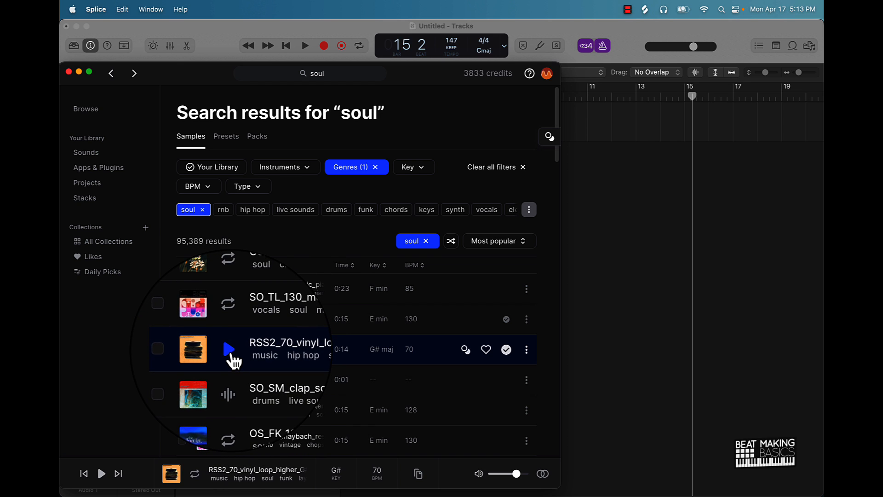
click(228, 349)
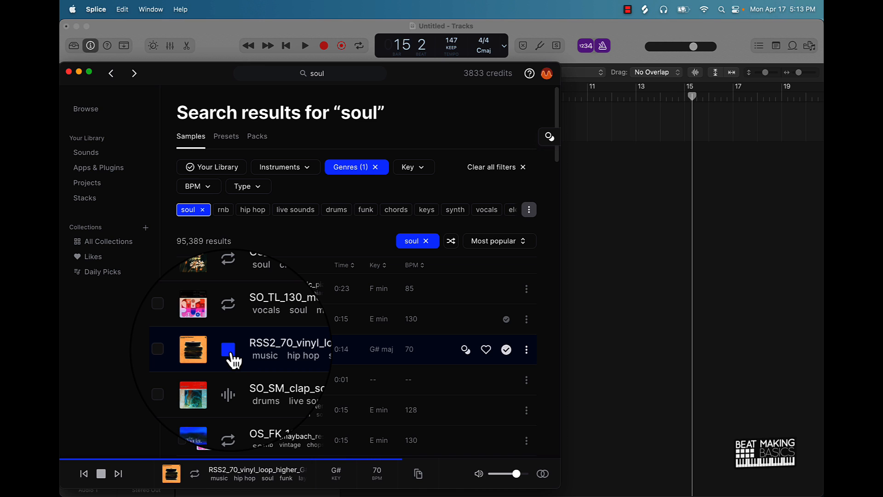
click(228, 350)
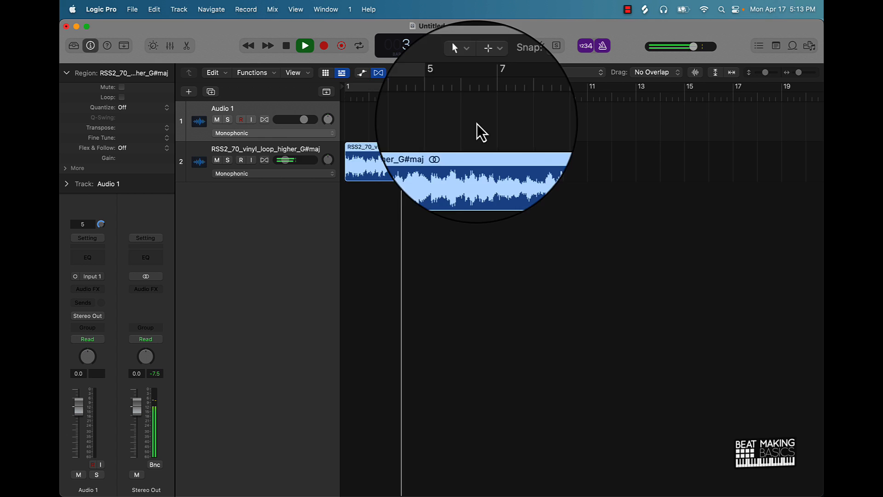
Stop playback of the vinyl loop placed at bar 1 on the second track.
click(304, 46)
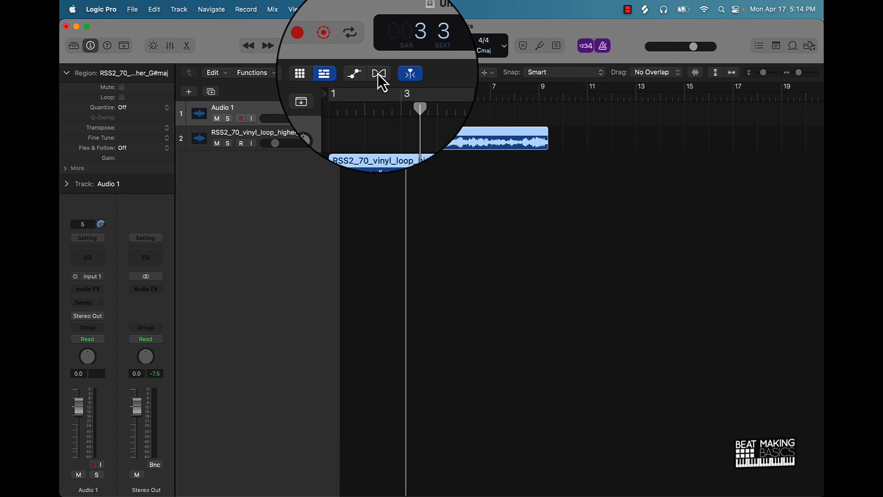
mouse_move(379, 74)
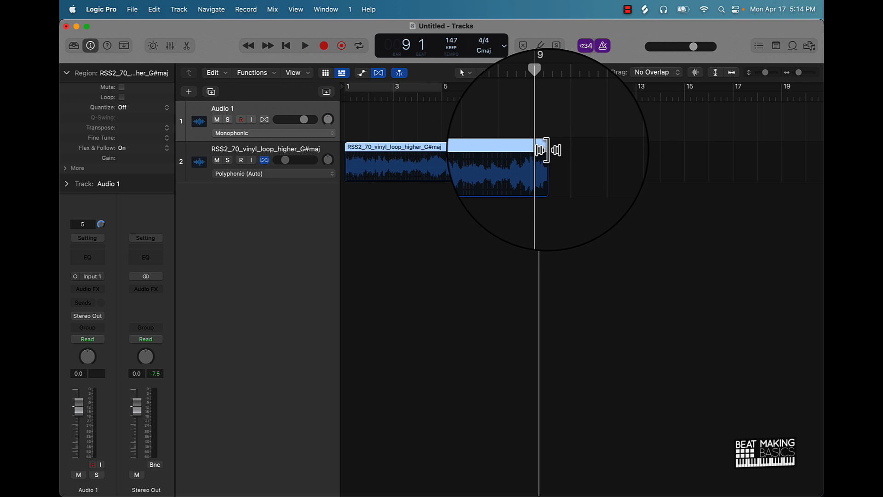
Time-stretch the vinyl loop region to end at bar 9, then play and stop it.
drag(545, 149, 532, 149)
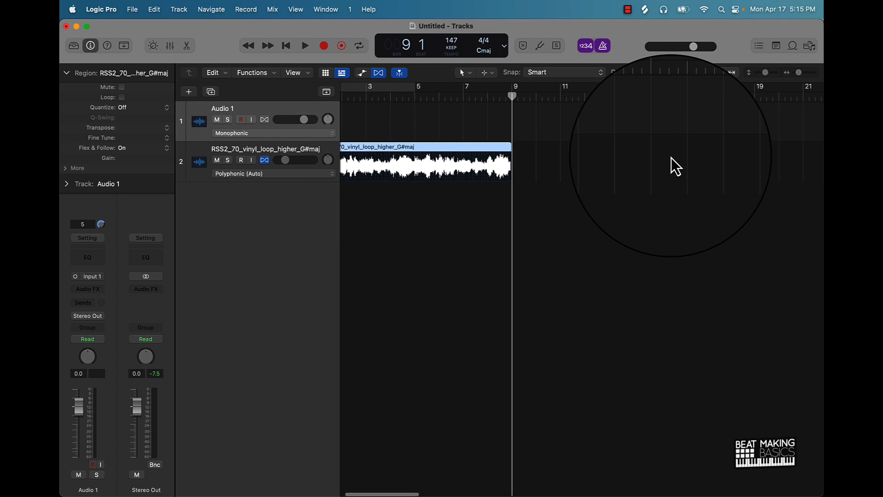
click(305, 46)
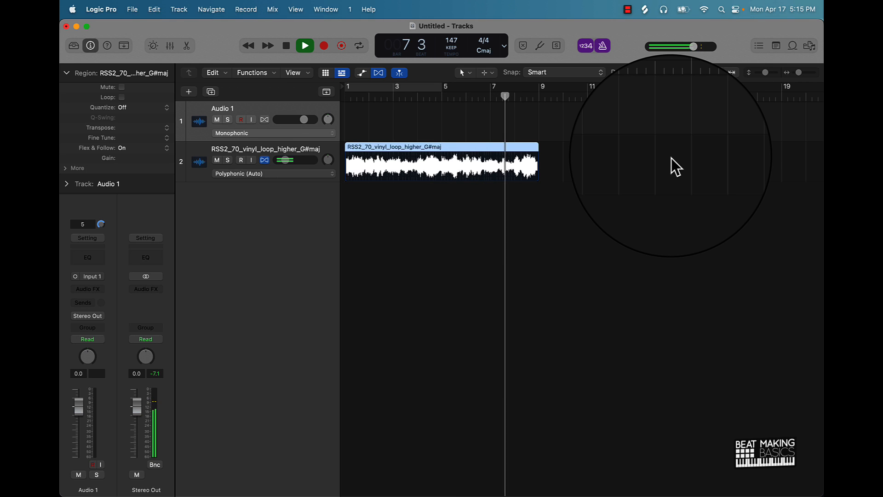
click(304, 45)
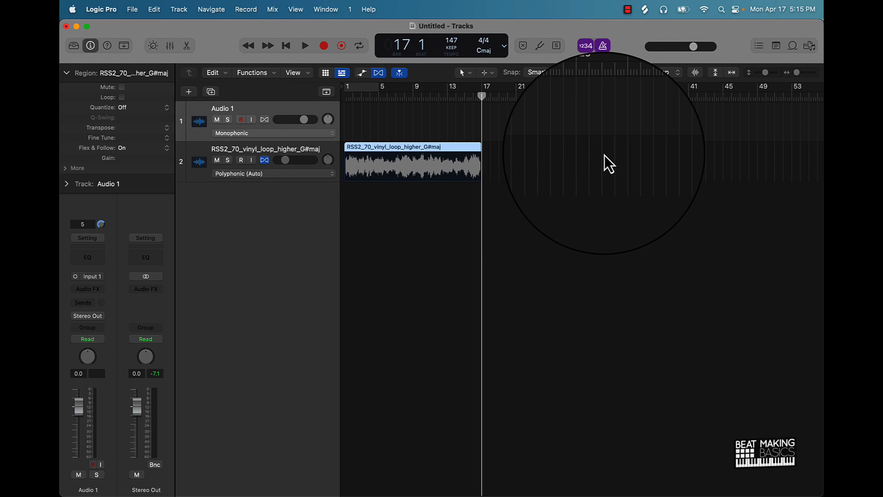
Play the sixteen-bar vinyl loop, spanning bars 1–17, from bar 1.
click(304, 46)
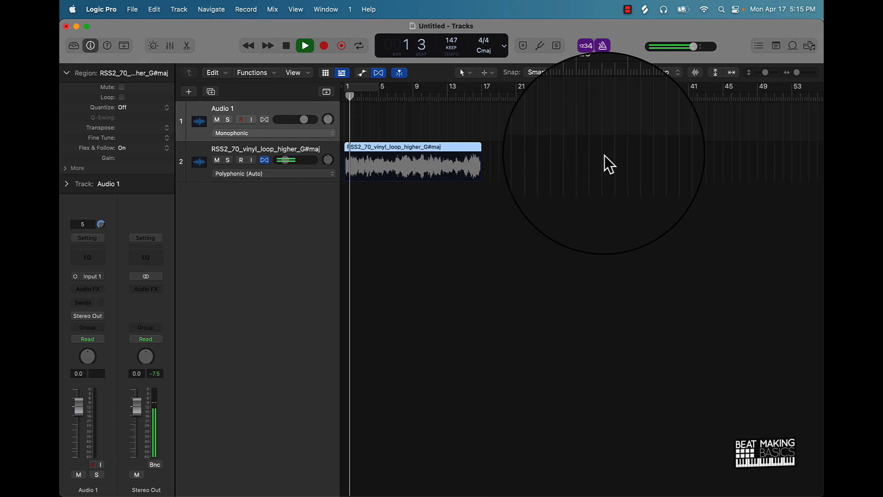